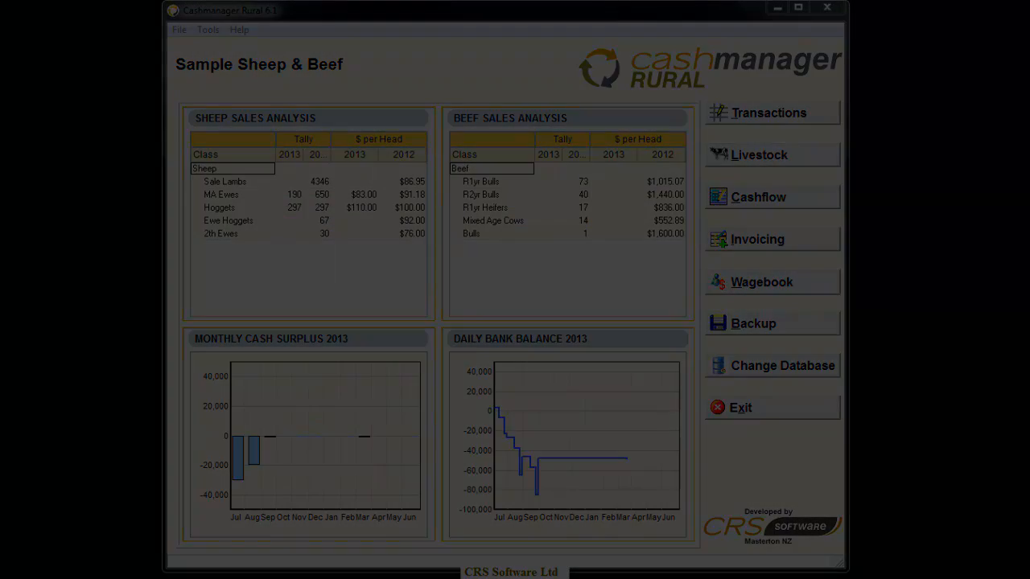
# Open the Transactions register for the Sample Sheep & Beef database
pyautogui.click(769, 112)
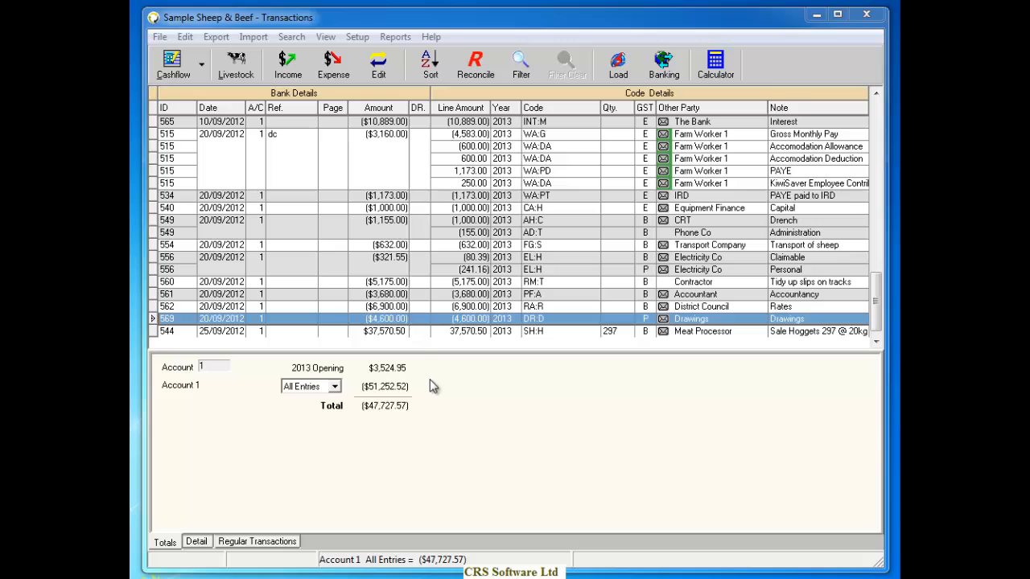
pyautogui.click(357, 36)
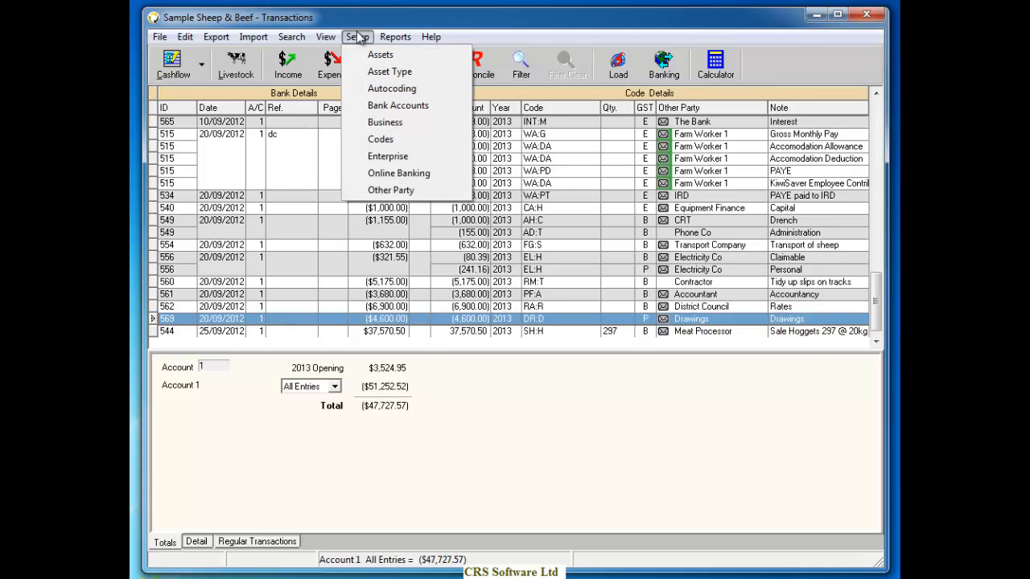
pyautogui.click(397, 106)
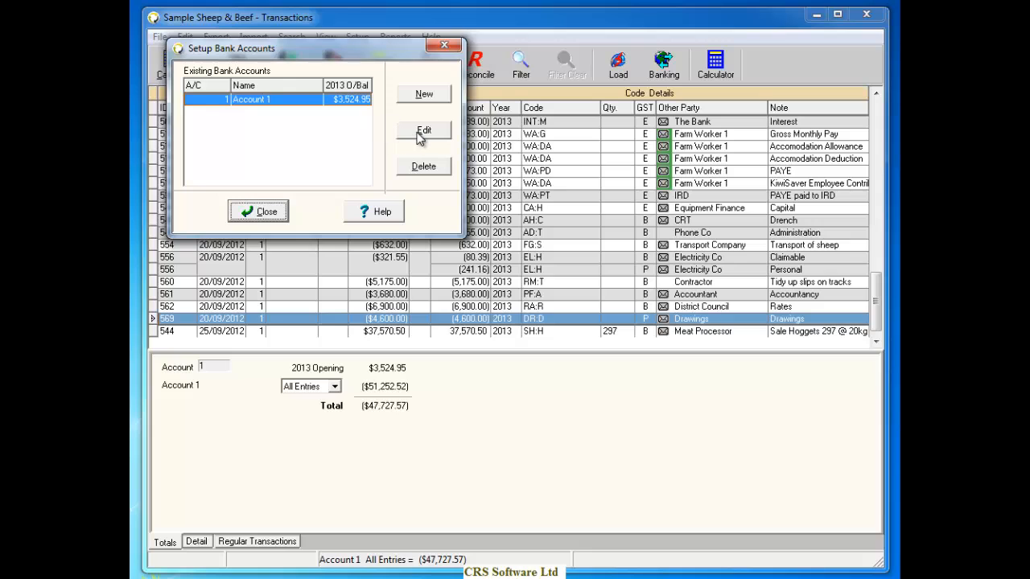
pyautogui.click(423, 130)
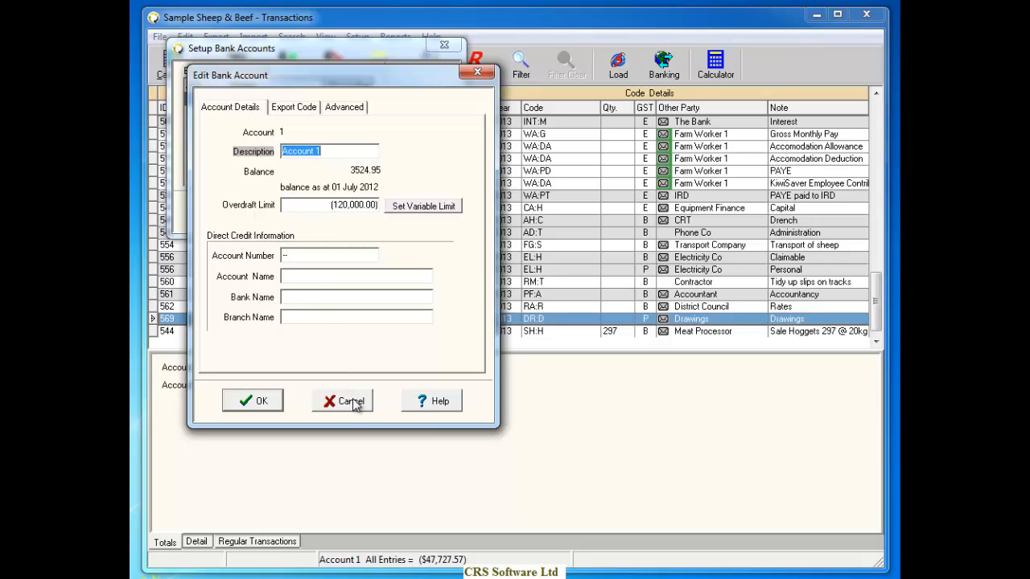
pyautogui.click(342, 400)
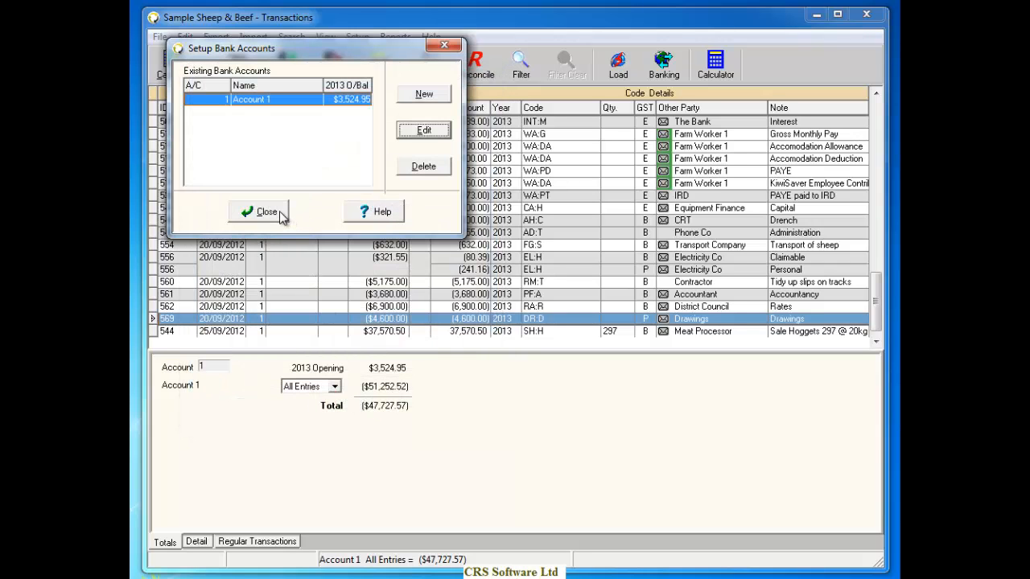
pyautogui.click(260, 212)
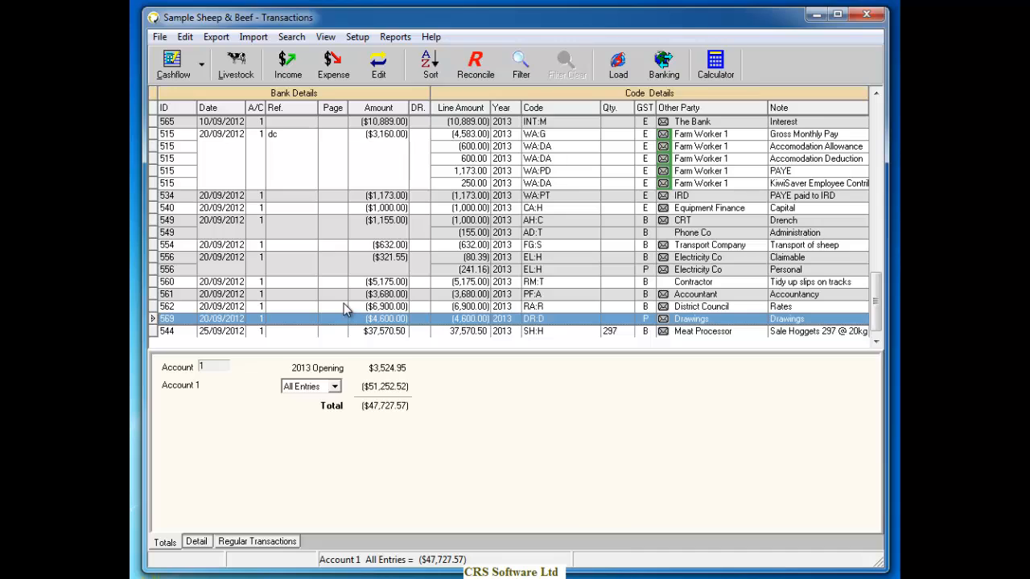
pyautogui.moveTo(354, 269)
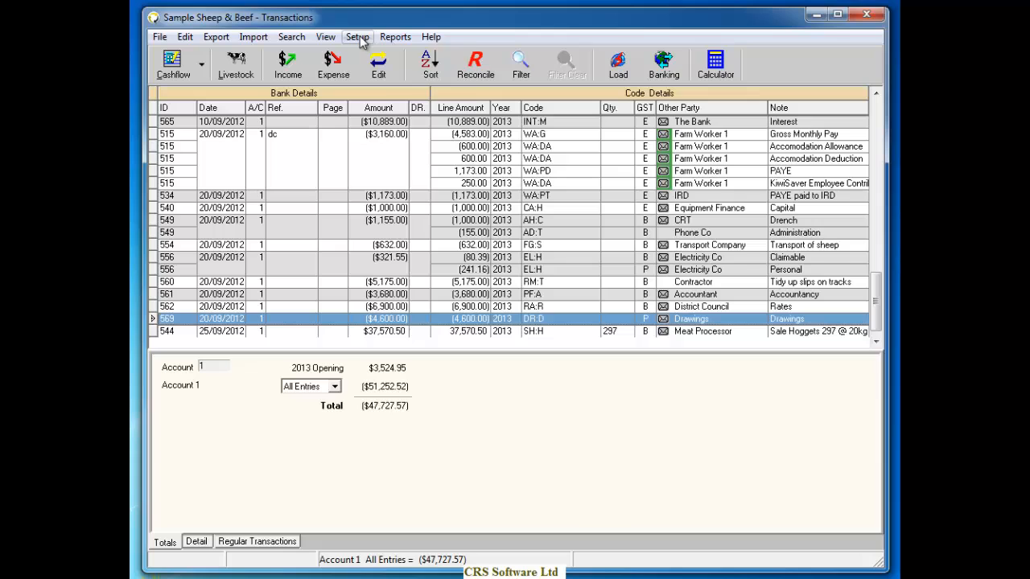
# Add CRS Software with code CRS as a new other party
pyautogui.click(357, 37)
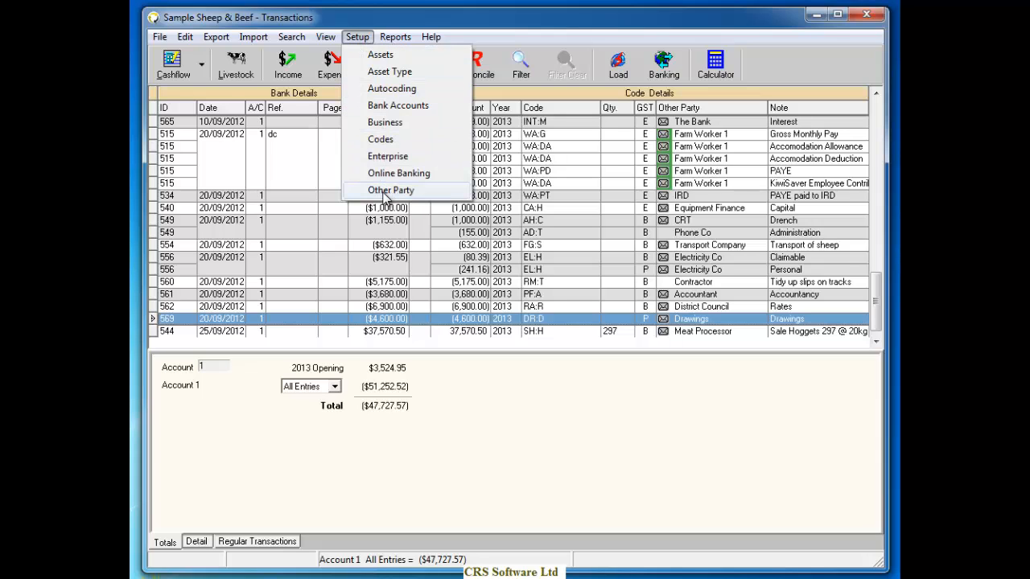
pyautogui.click(390, 189)
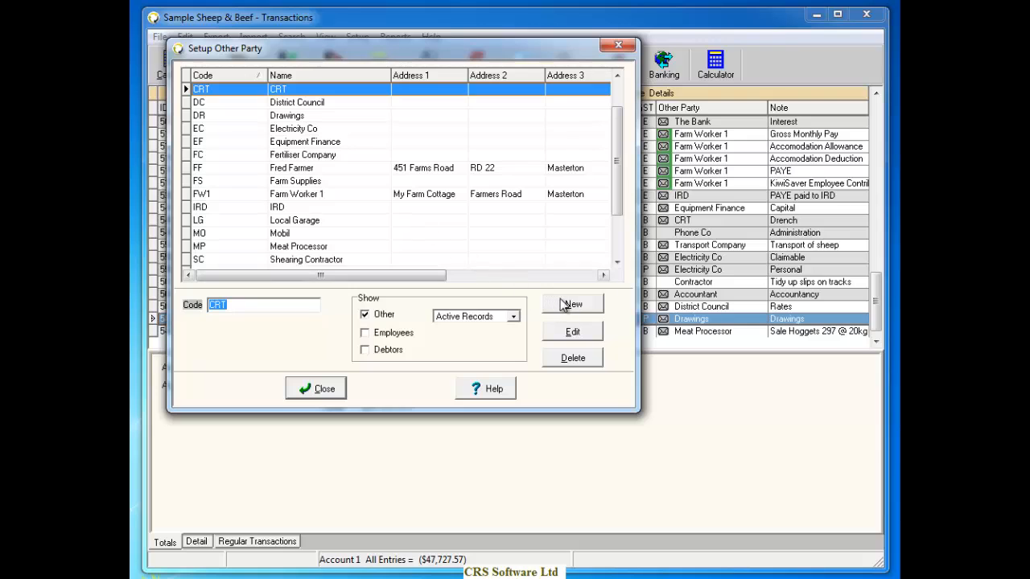
pyautogui.click(572, 304)
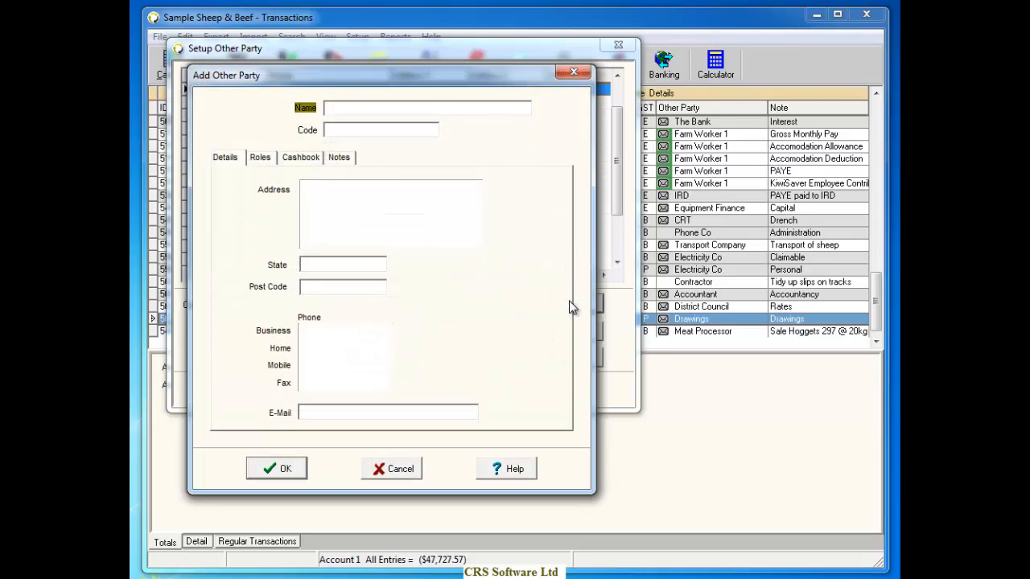
pyautogui.moveTo(515, 314)
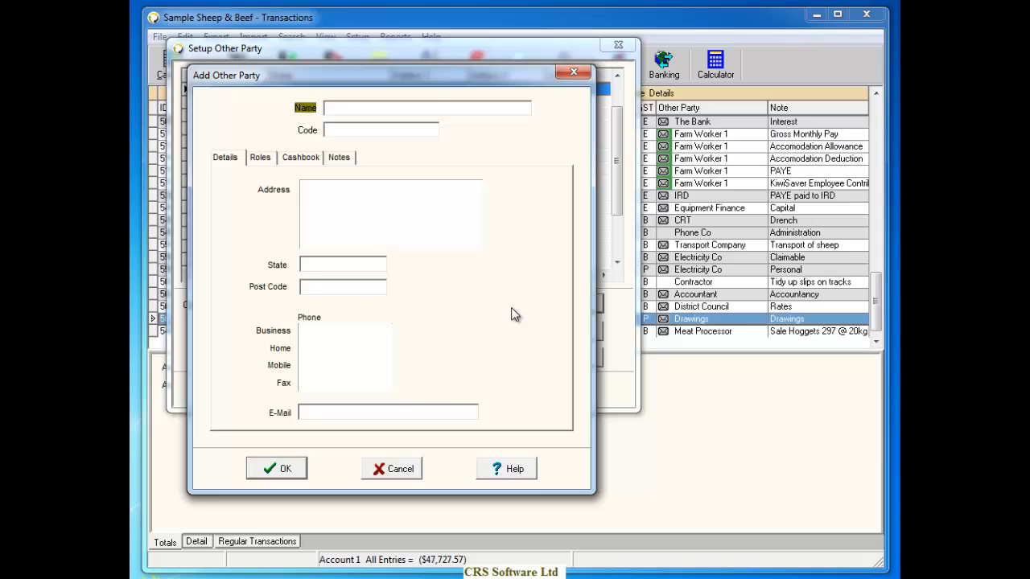
pyautogui.click(392, 469)
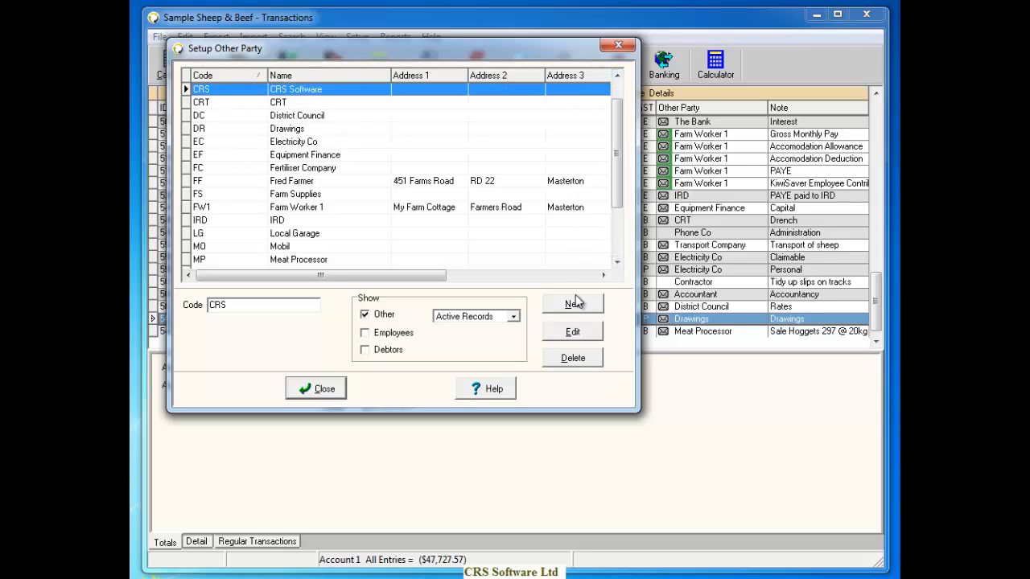
pyautogui.click(572, 331)
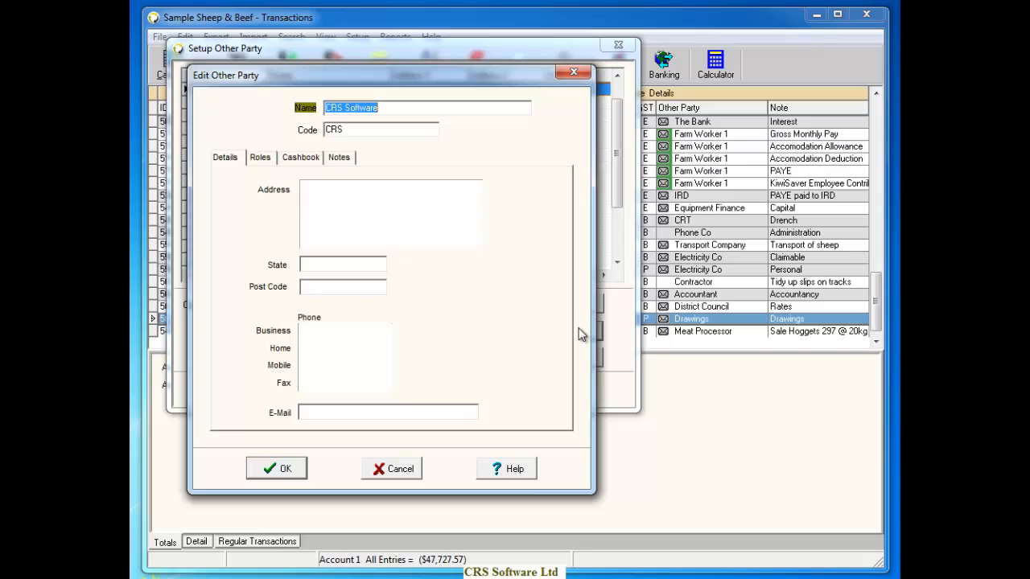
pyautogui.click(300, 157)
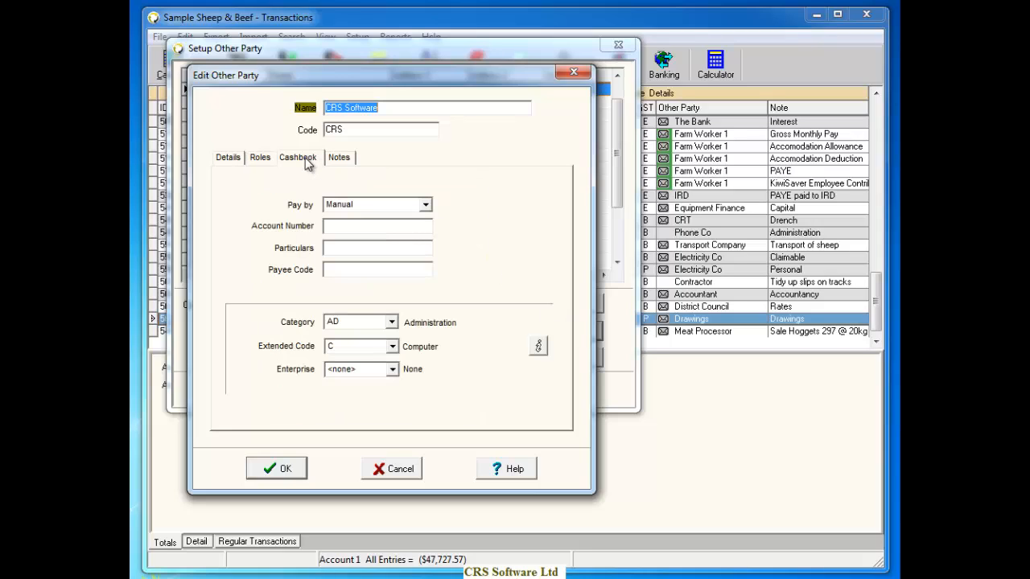
pyautogui.click(425, 205)
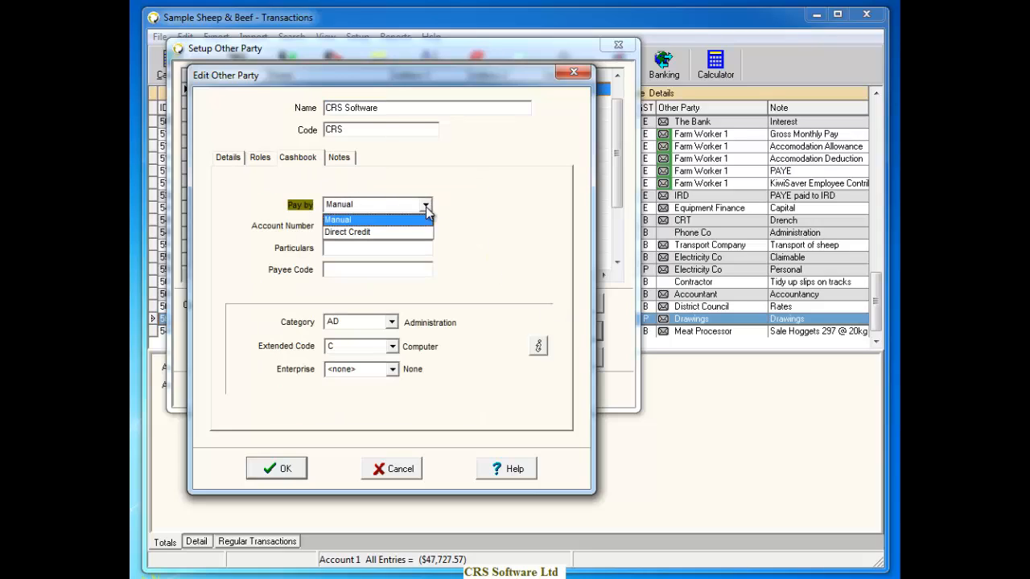
pyautogui.click(347, 232)
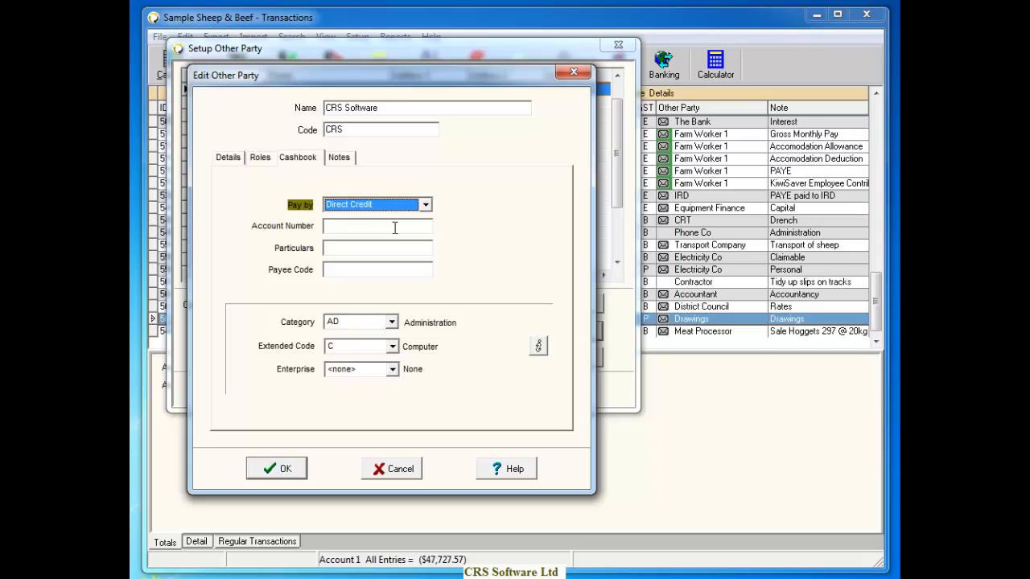
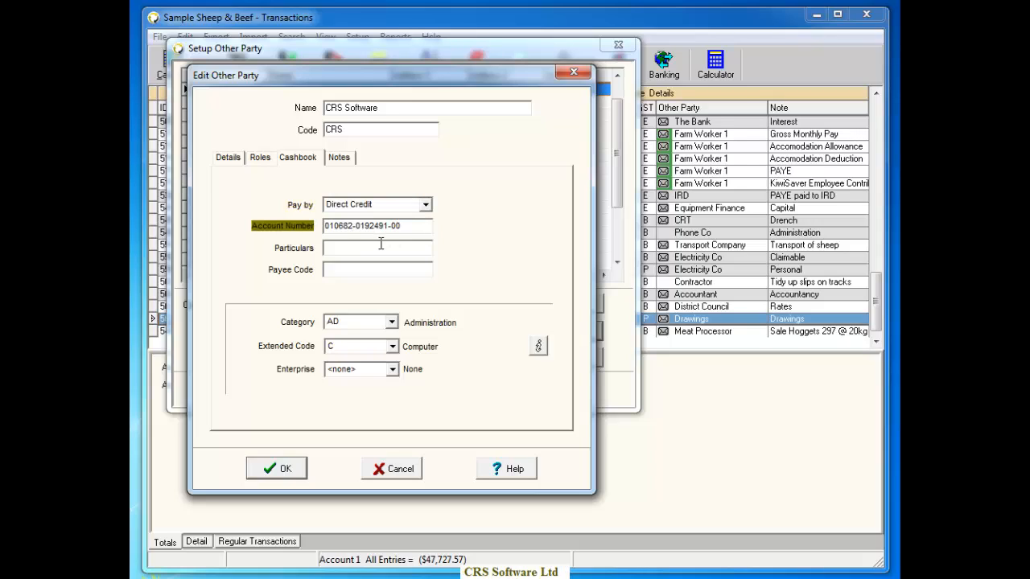
pyautogui.click(378, 247)
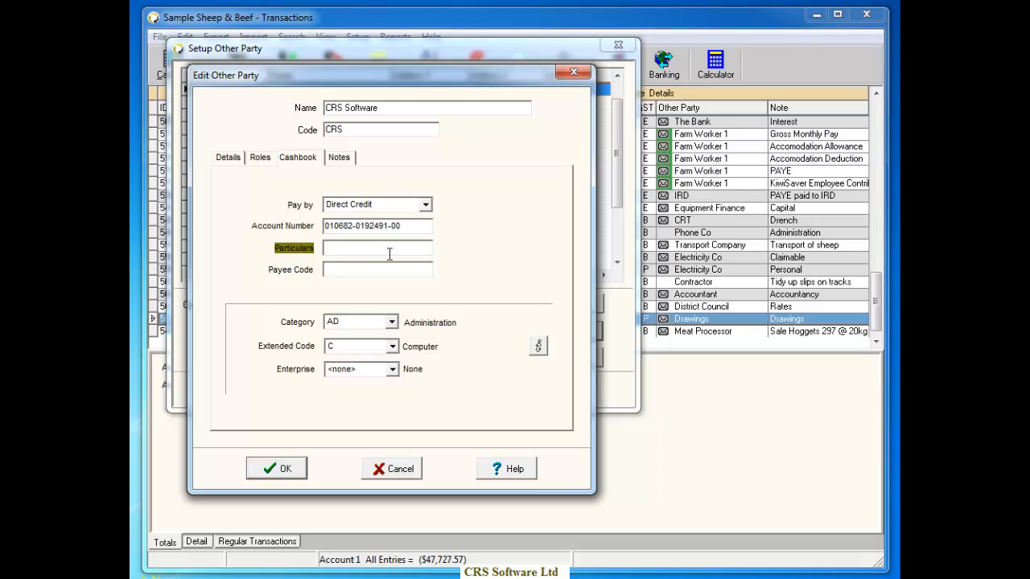
pyautogui.write('CRS')
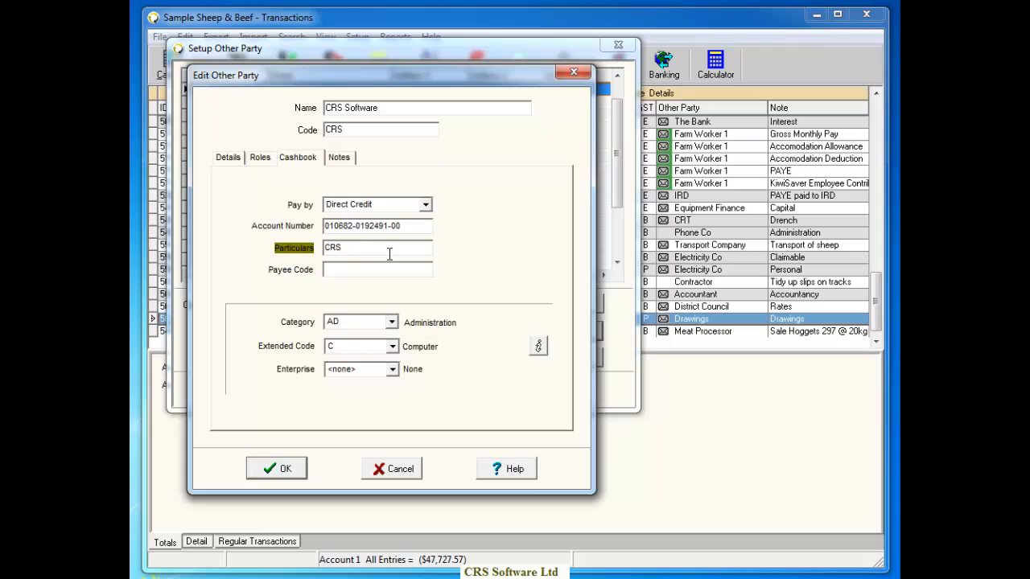
pyautogui.write('001')
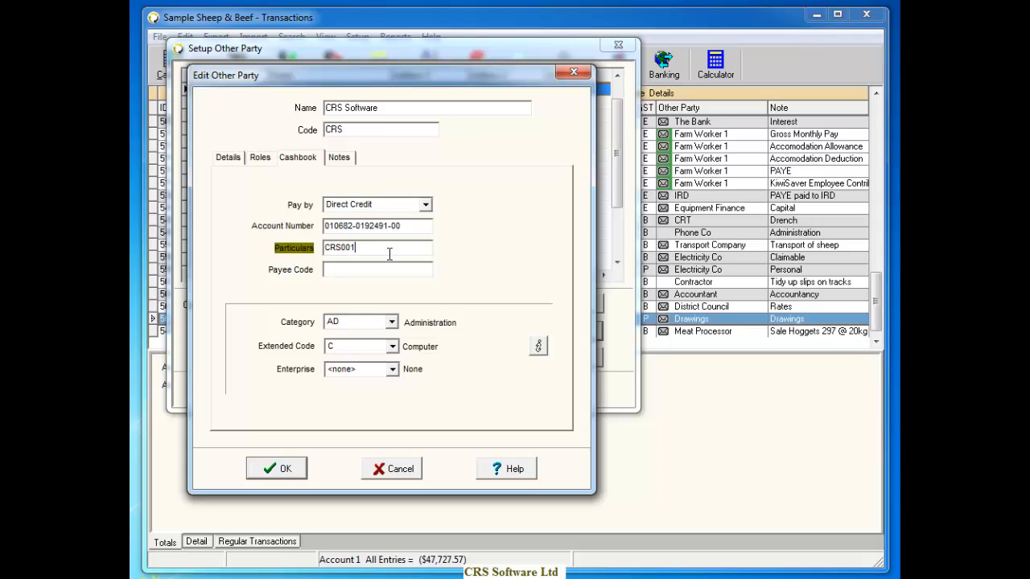
pyautogui.moveTo(373, 270)
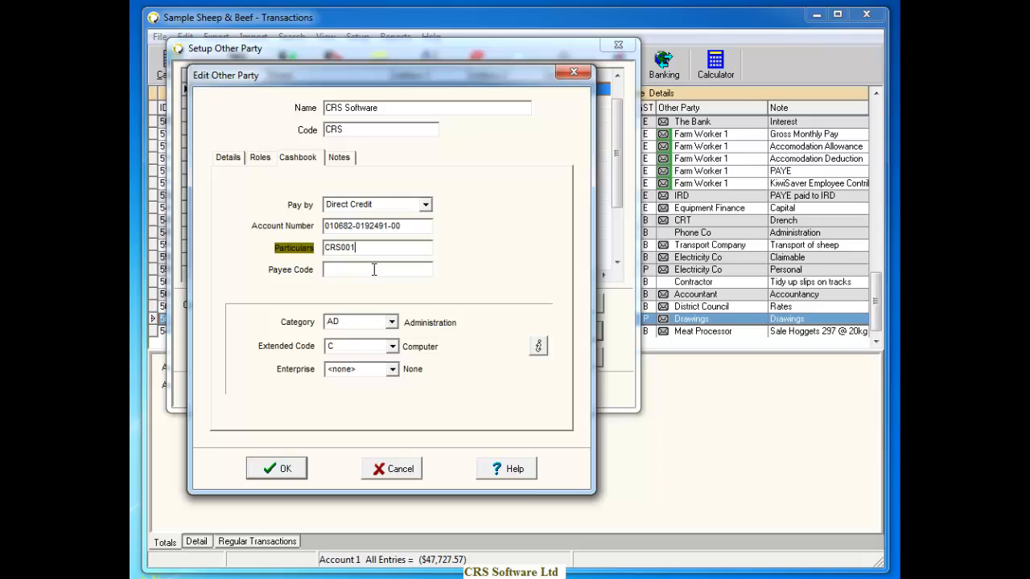
pyautogui.click(376, 269)
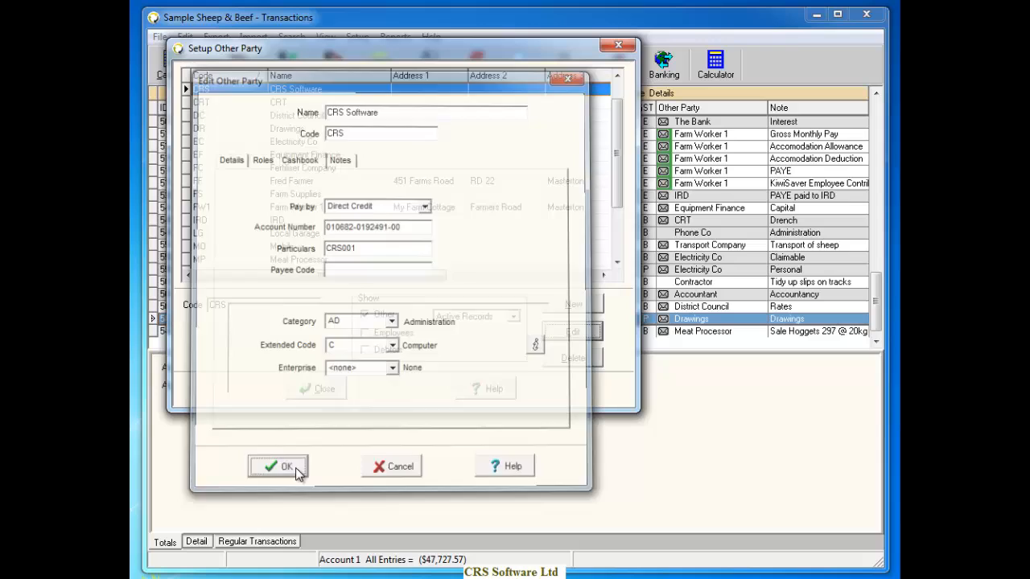
pyautogui.click(278, 467)
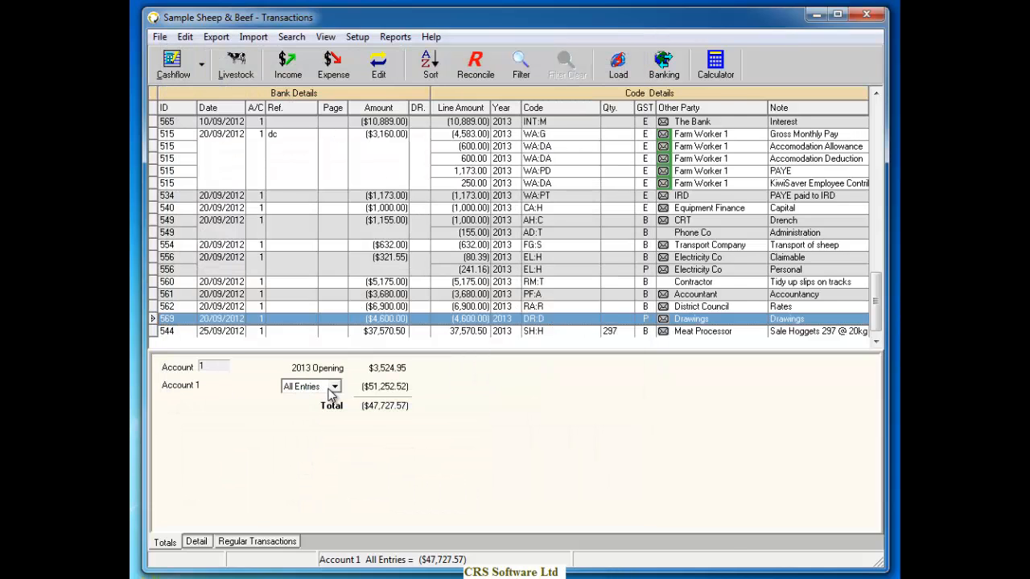
pyautogui.moveTo(336, 254)
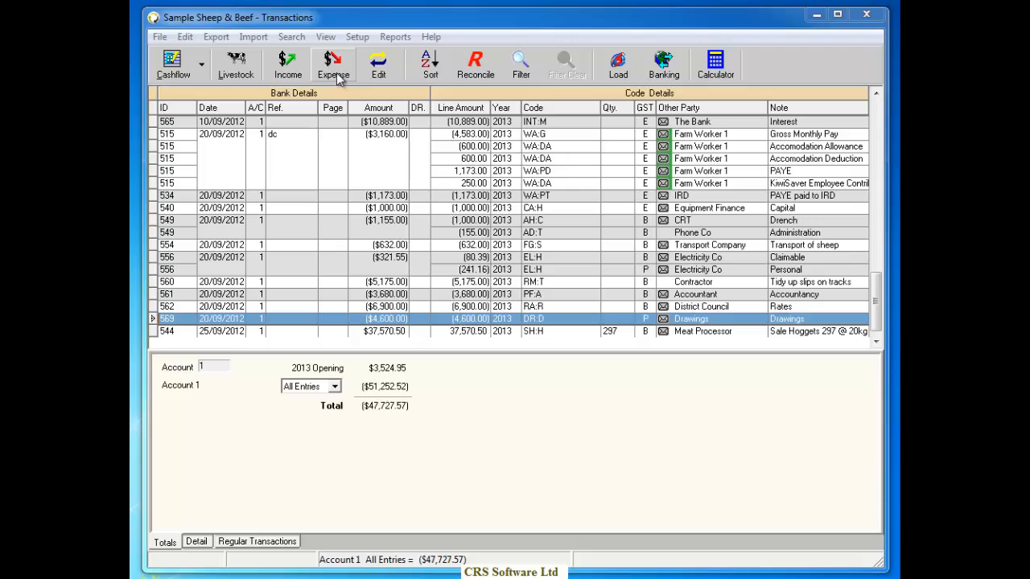
# Start a new 20/03/2013 transaction with amount -471.50
pyautogui.click(332, 65)
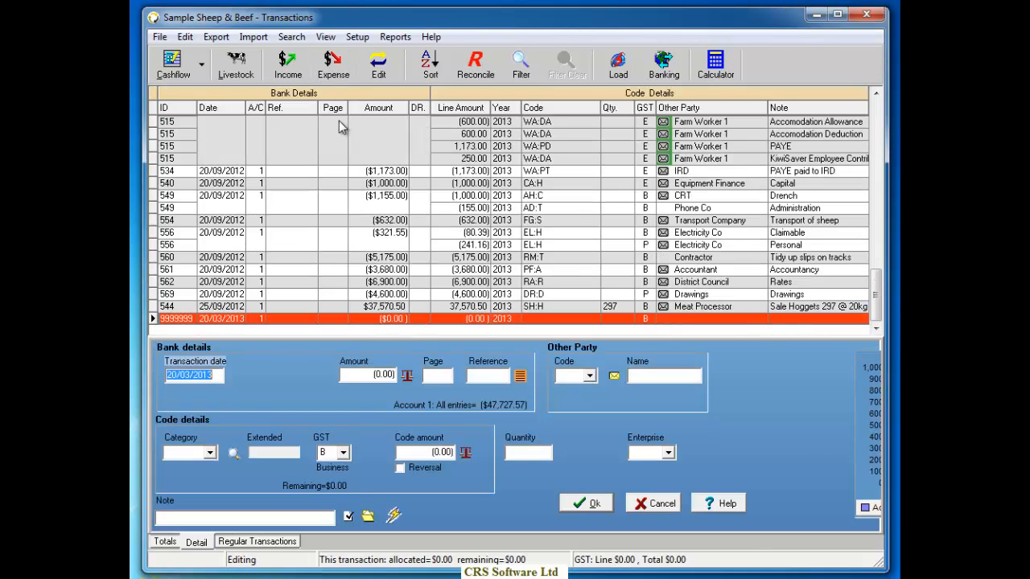
pyautogui.click(367, 375)
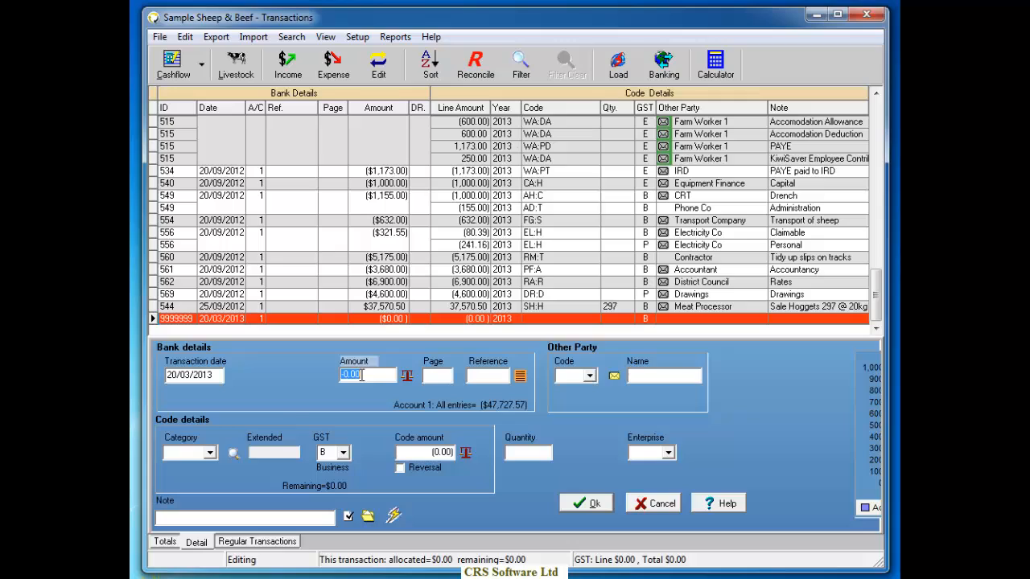
pyautogui.write('-471.50)')
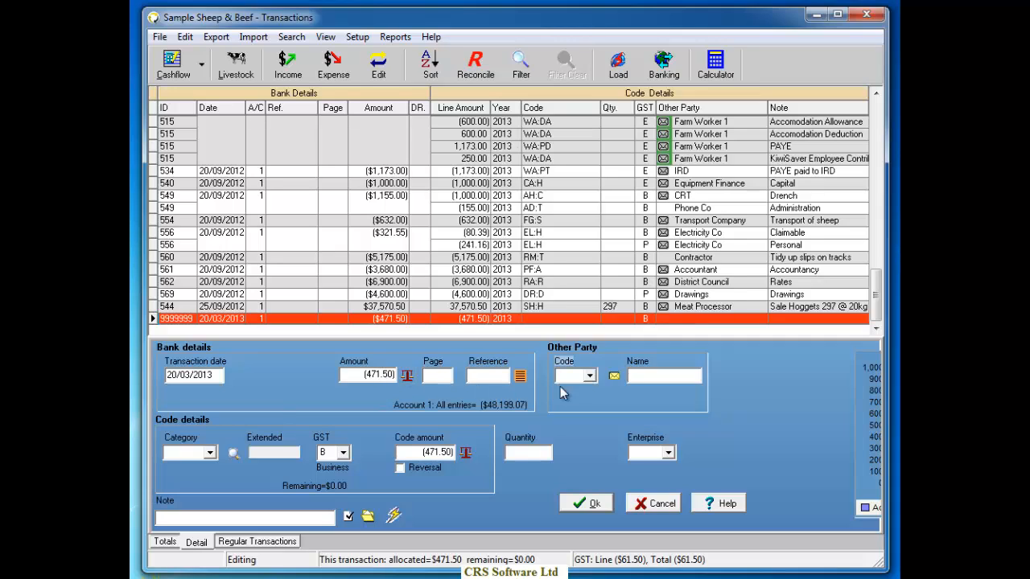
pyautogui.click(591, 375)
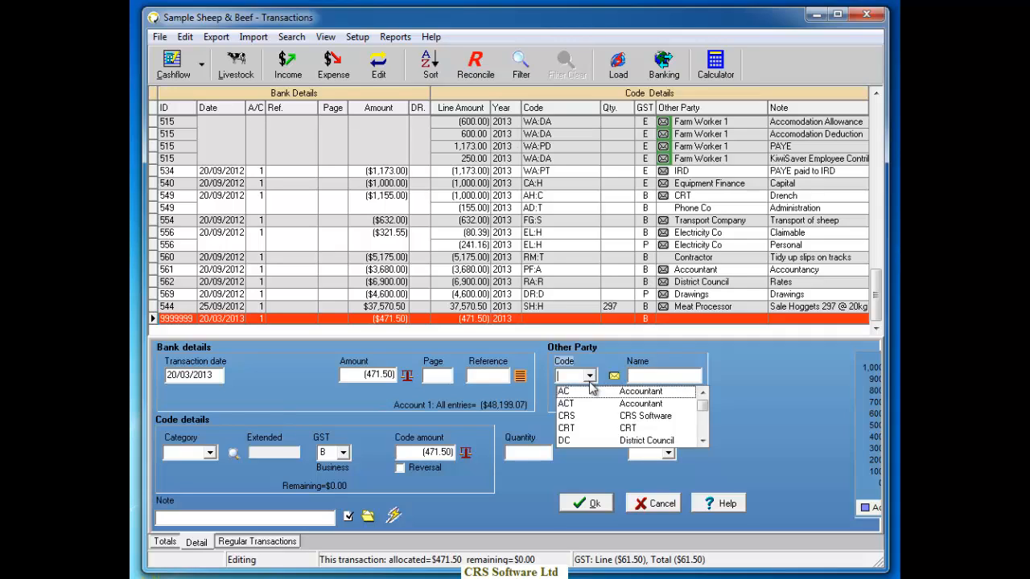
# Assign CRS Software with PAY direct credit status and payee reference CRSINV001
pyautogui.click(566, 416)
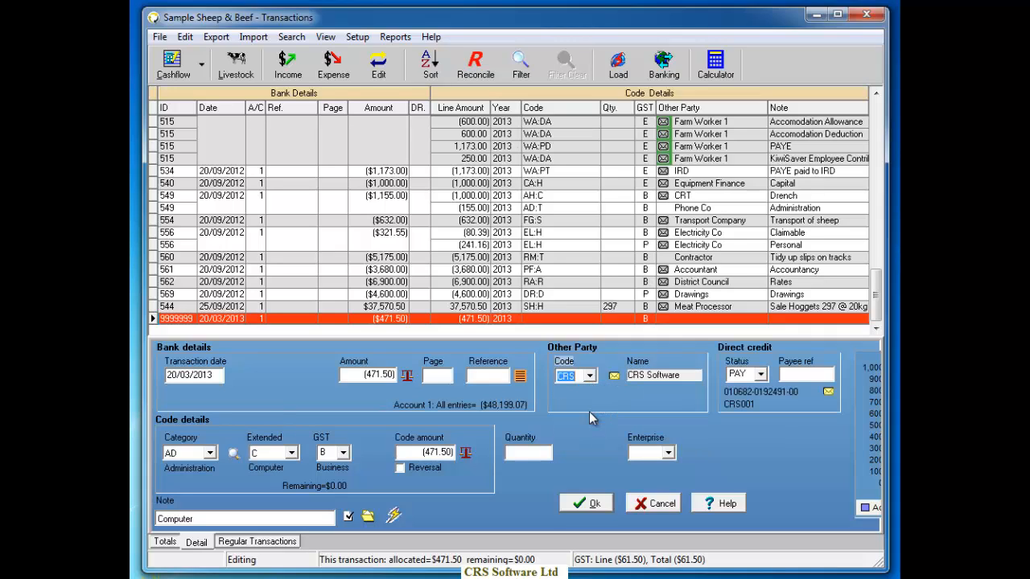
pyautogui.moveTo(656, 414)
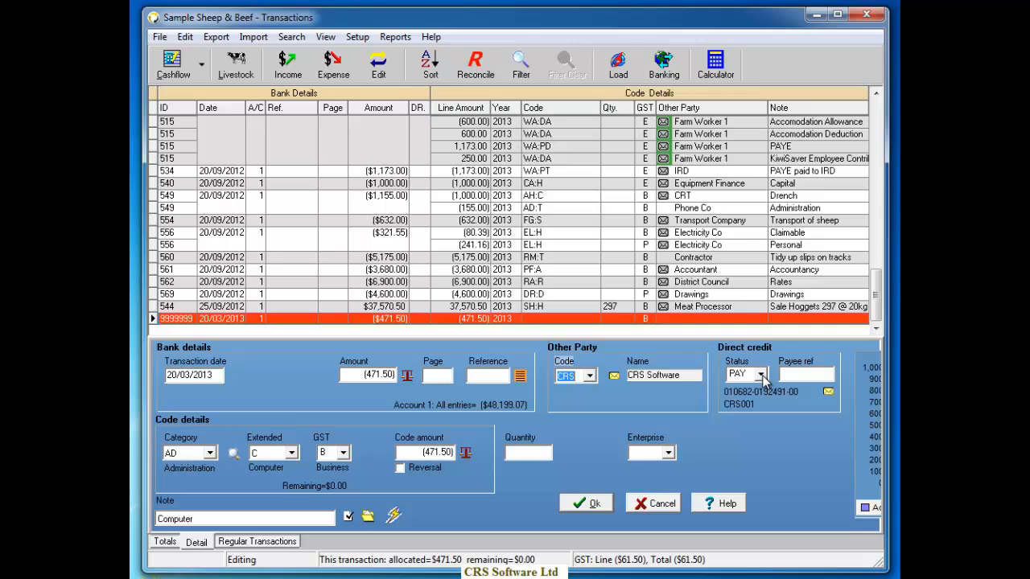
pyautogui.click(761, 375)
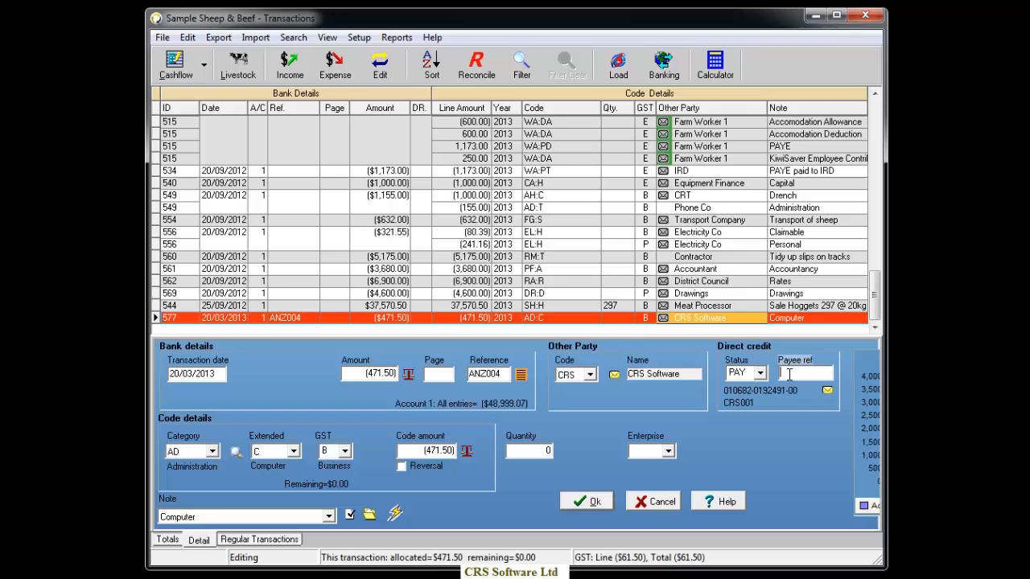
pyautogui.write('CRSINV001')
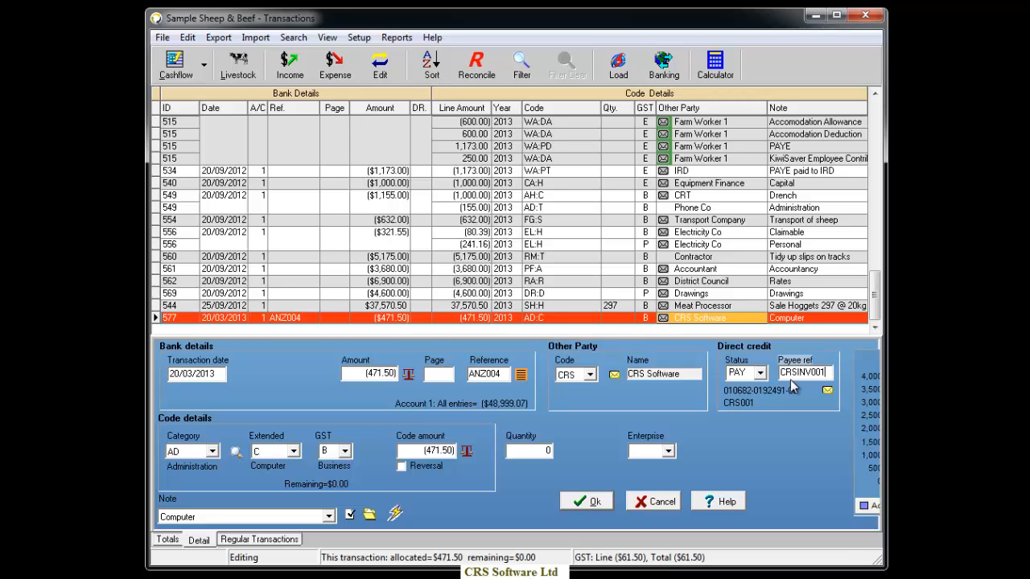
pyautogui.moveTo(732, 408)
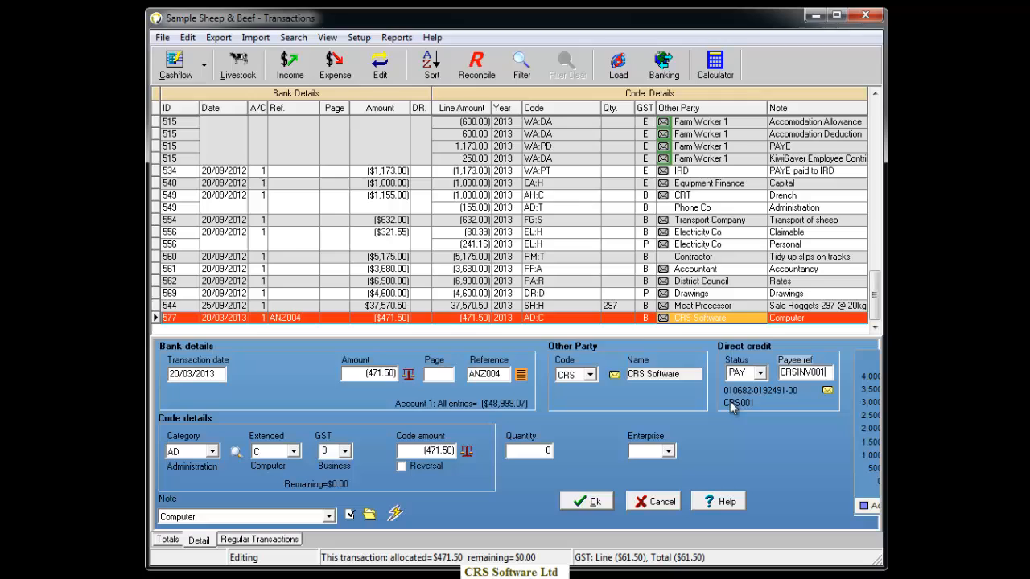
pyautogui.click(586, 501)
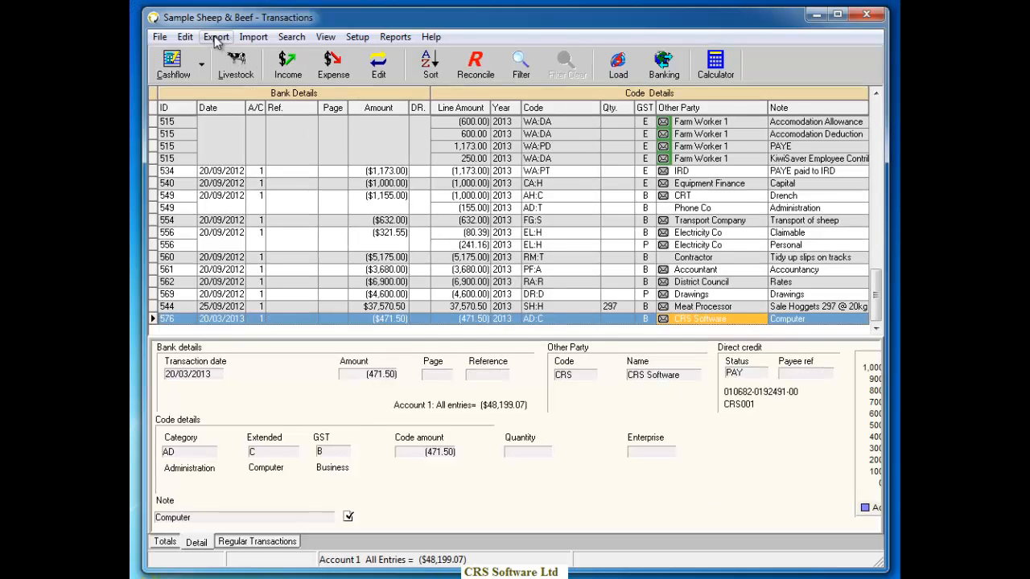
# Open the Direct Credit Export dialog from the Export menu
pyautogui.click(216, 36)
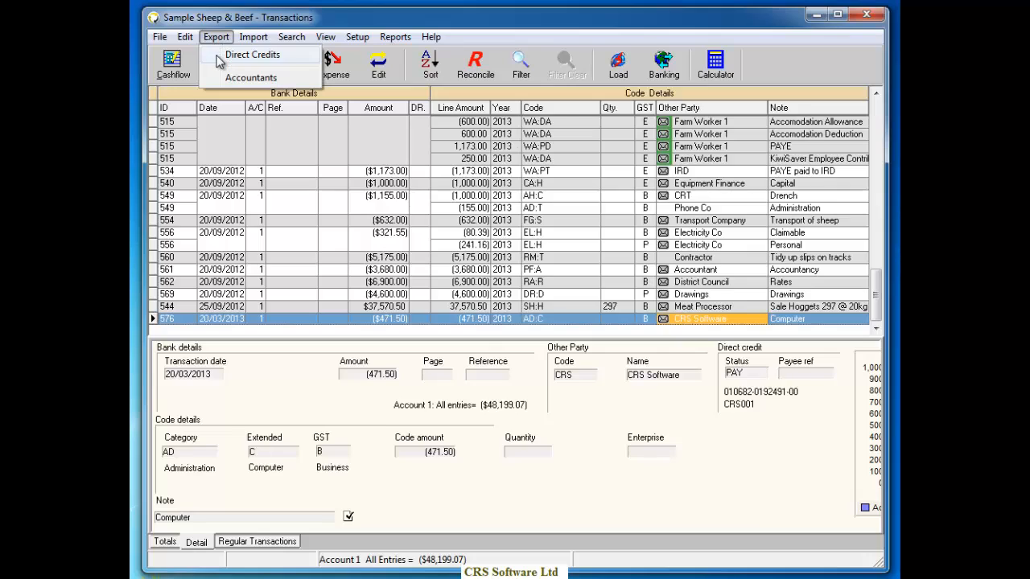
pyautogui.click(253, 54)
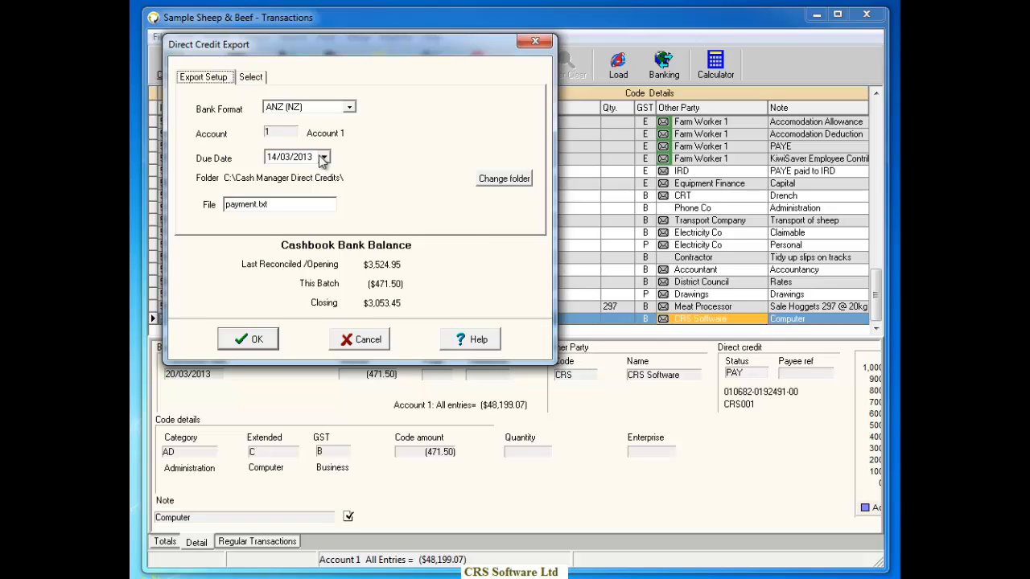
# Set due date 20/03/2013 and file March.txt, keeping the Cash Manager Direct Credits folder
pyautogui.click(324, 157)
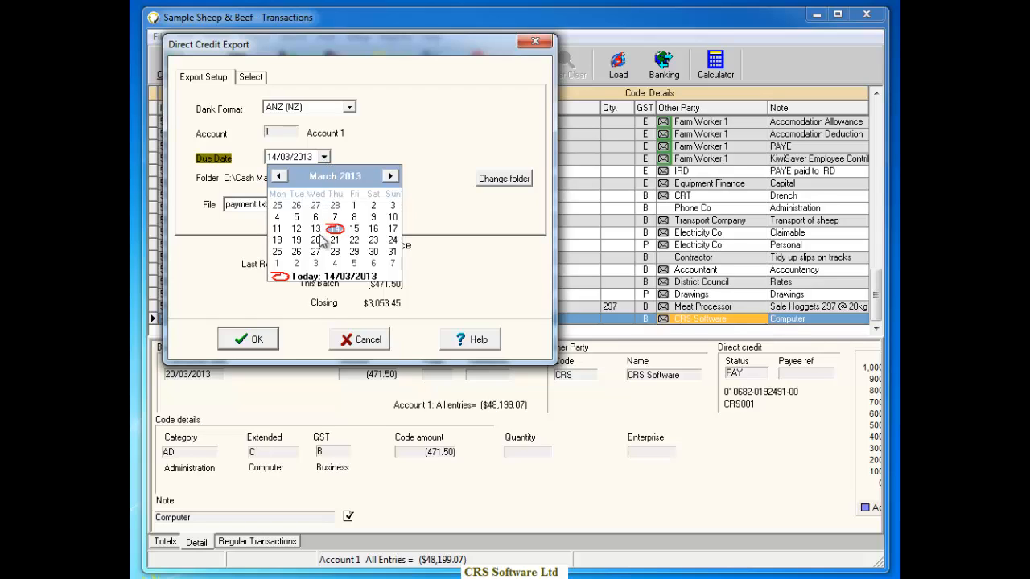
pyautogui.click(315, 239)
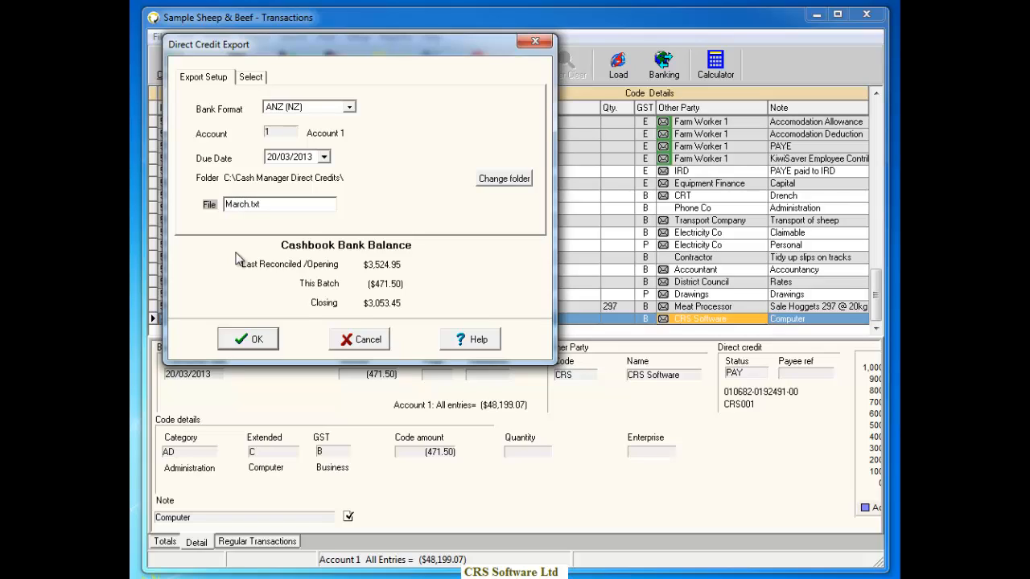
pyautogui.moveTo(438, 195)
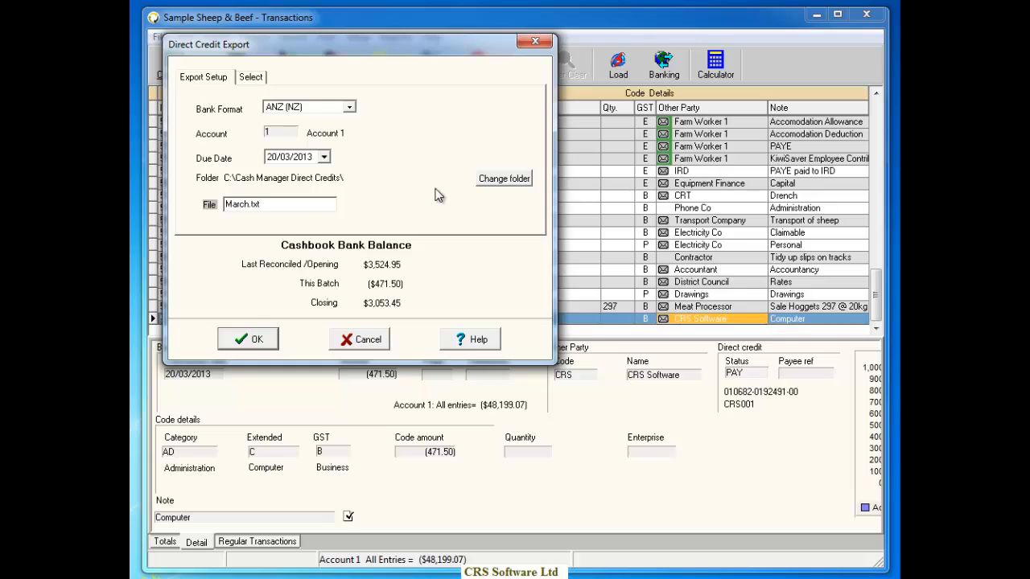
pyautogui.moveTo(503, 179)
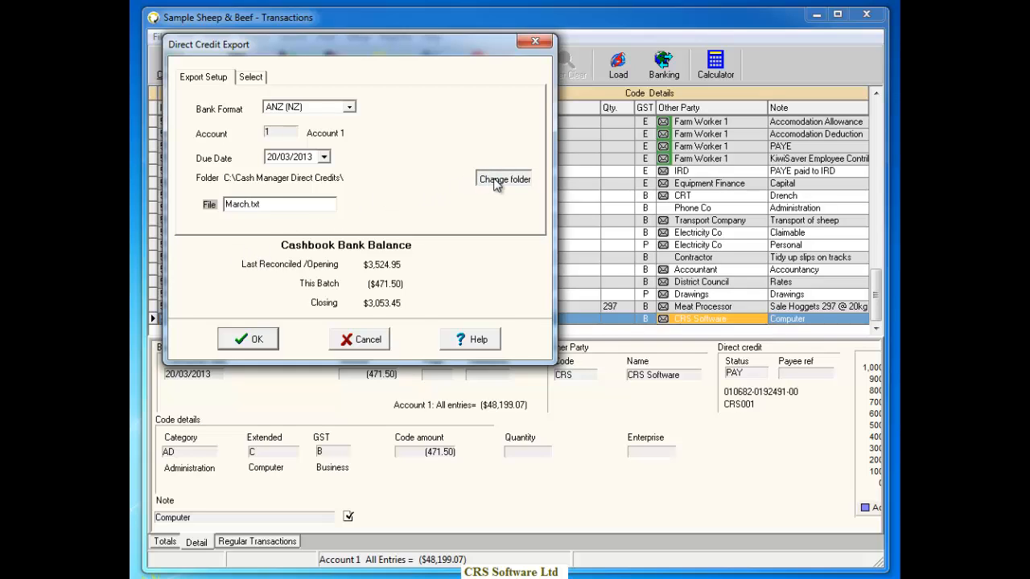
pyautogui.click(504, 179)
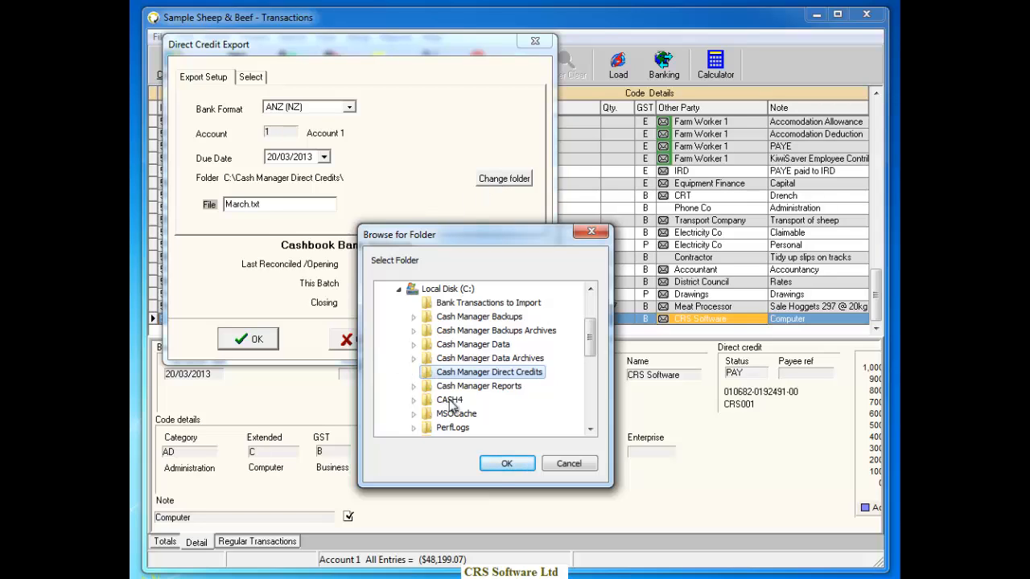
pyautogui.click(506, 463)
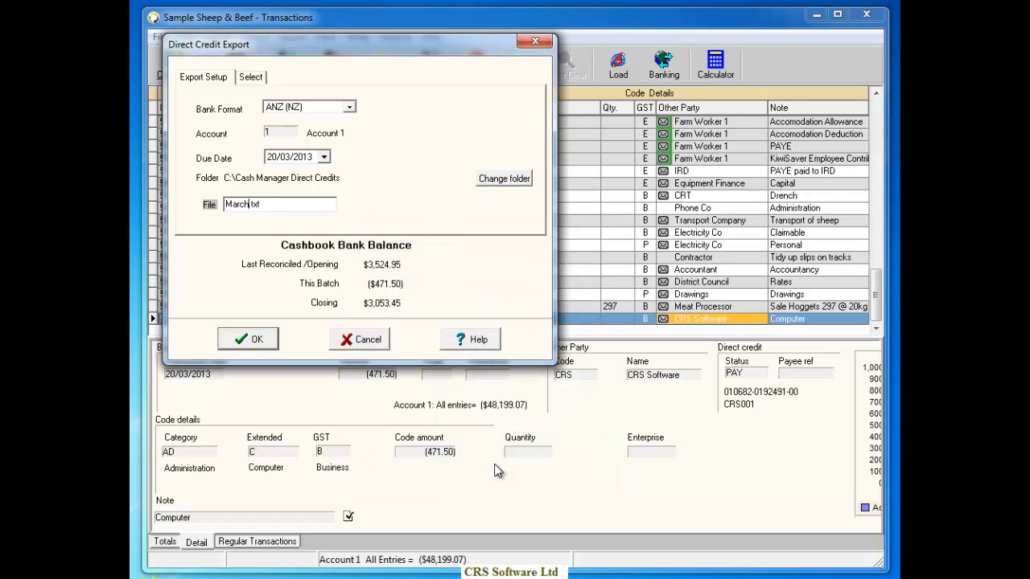
pyautogui.moveTo(443, 322)
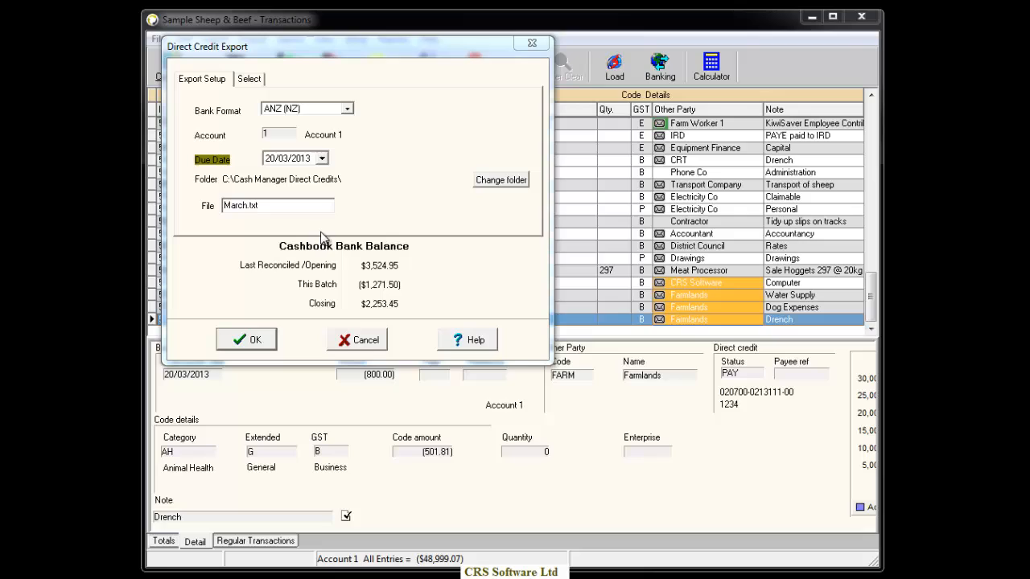
# Check CRS Software's Pay tick in the batch, then export and show the ANZ003 report
pyautogui.click(248, 79)
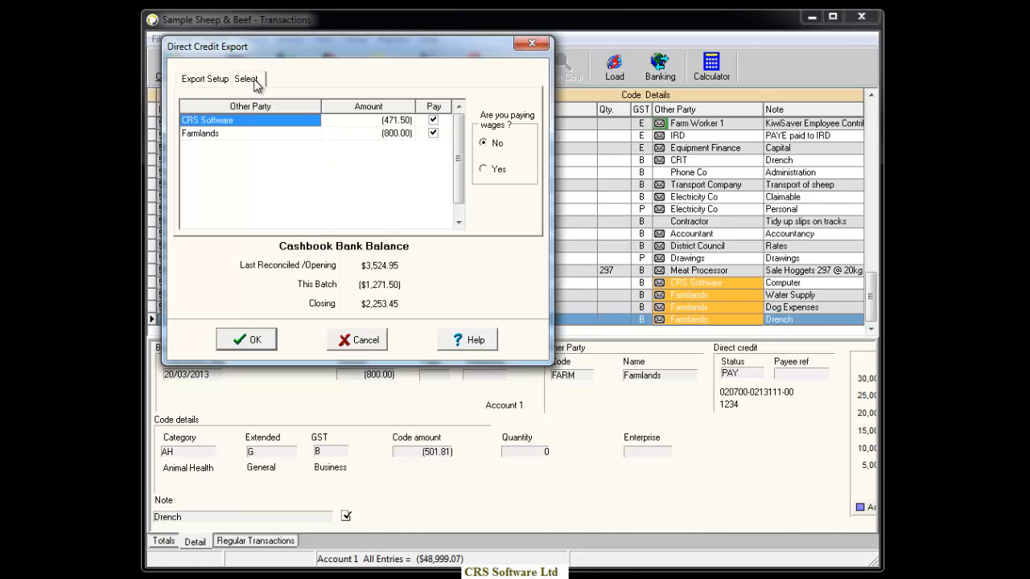
pyautogui.moveTo(305, 100)
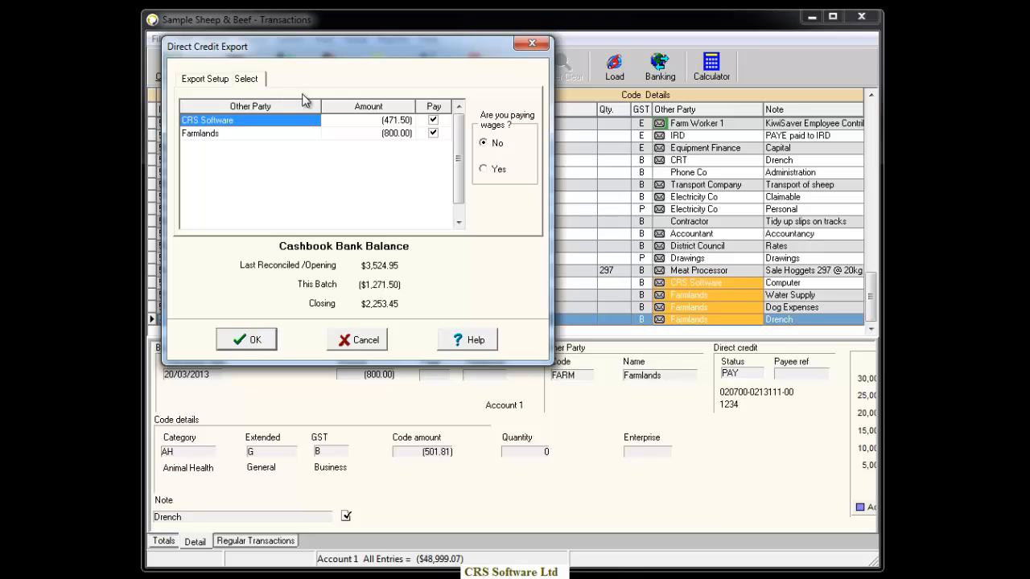
pyautogui.click(434, 120)
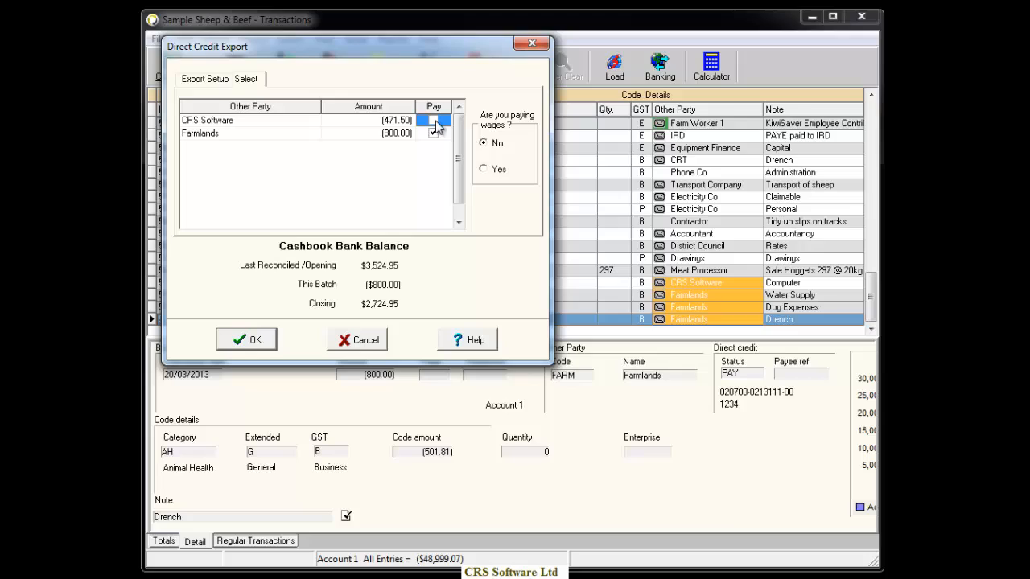
pyautogui.click(433, 120)
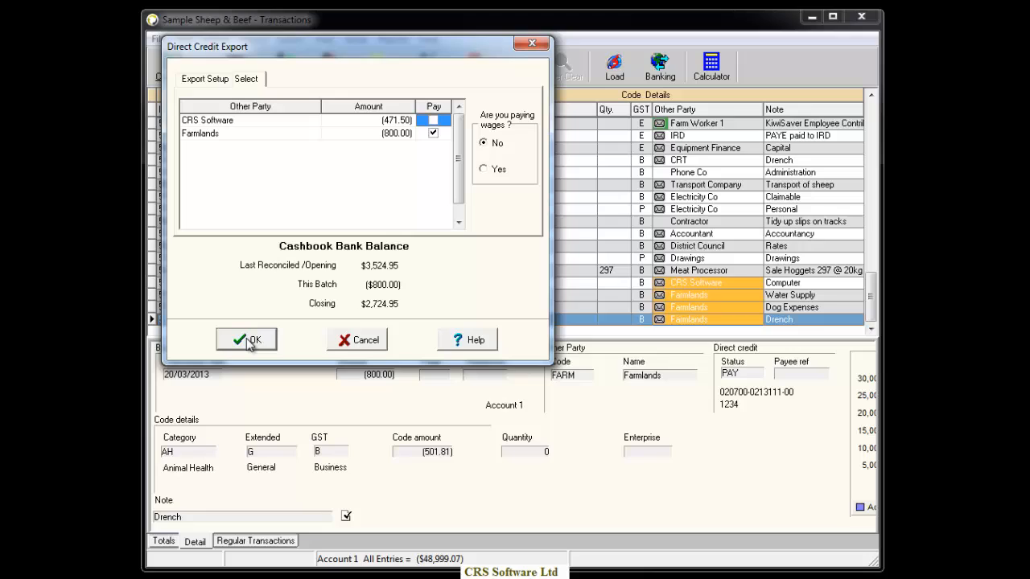
pyautogui.click(247, 338)
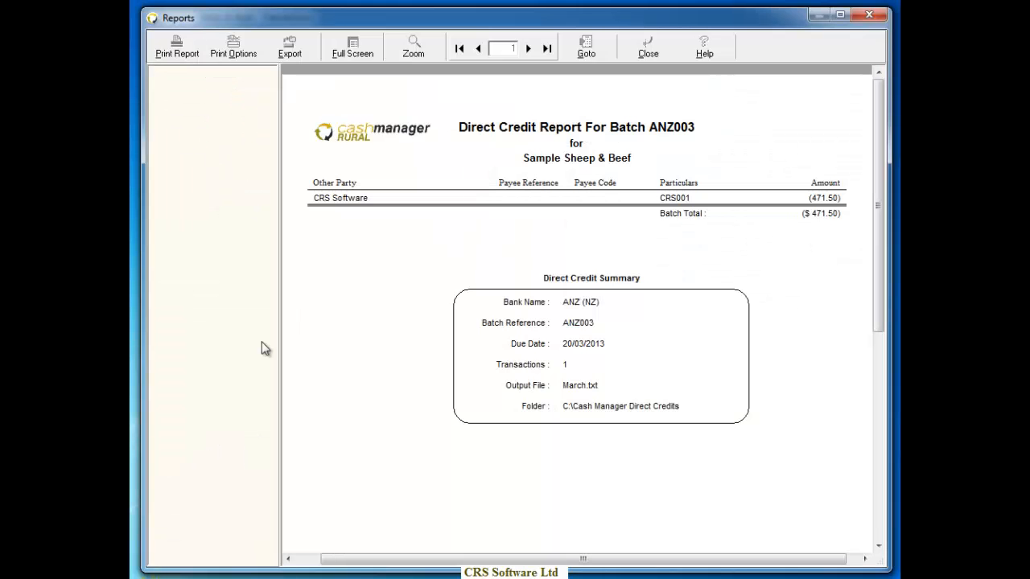